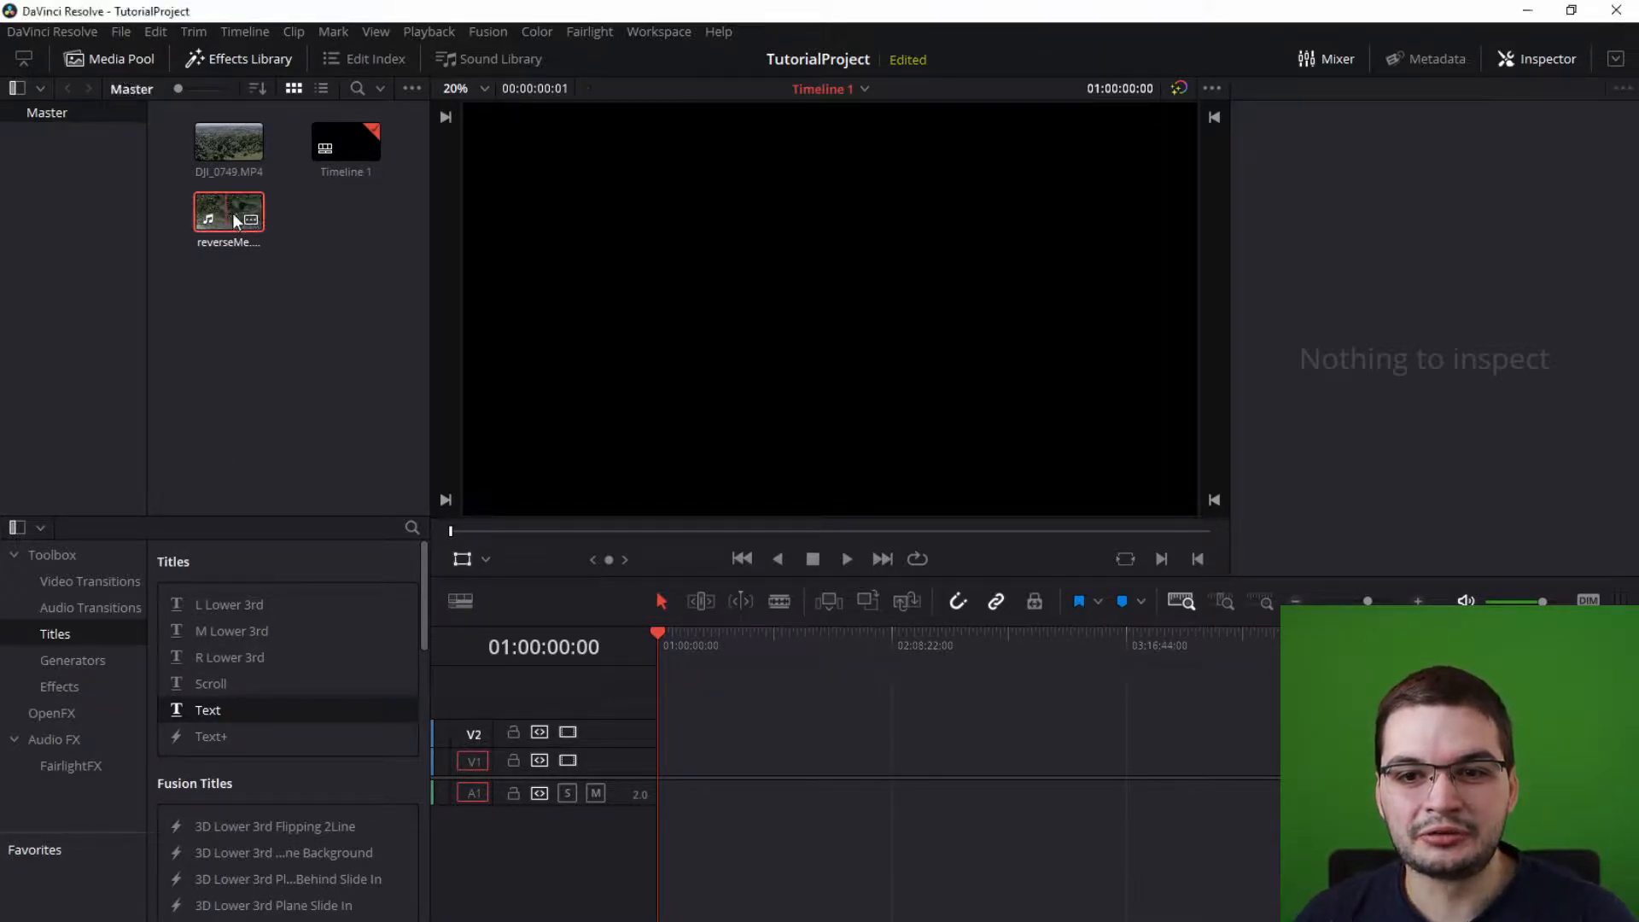
- Place reverseMe.mp4 from the Media Pool onto the empty timeline
drag(227, 217, 688, 749)
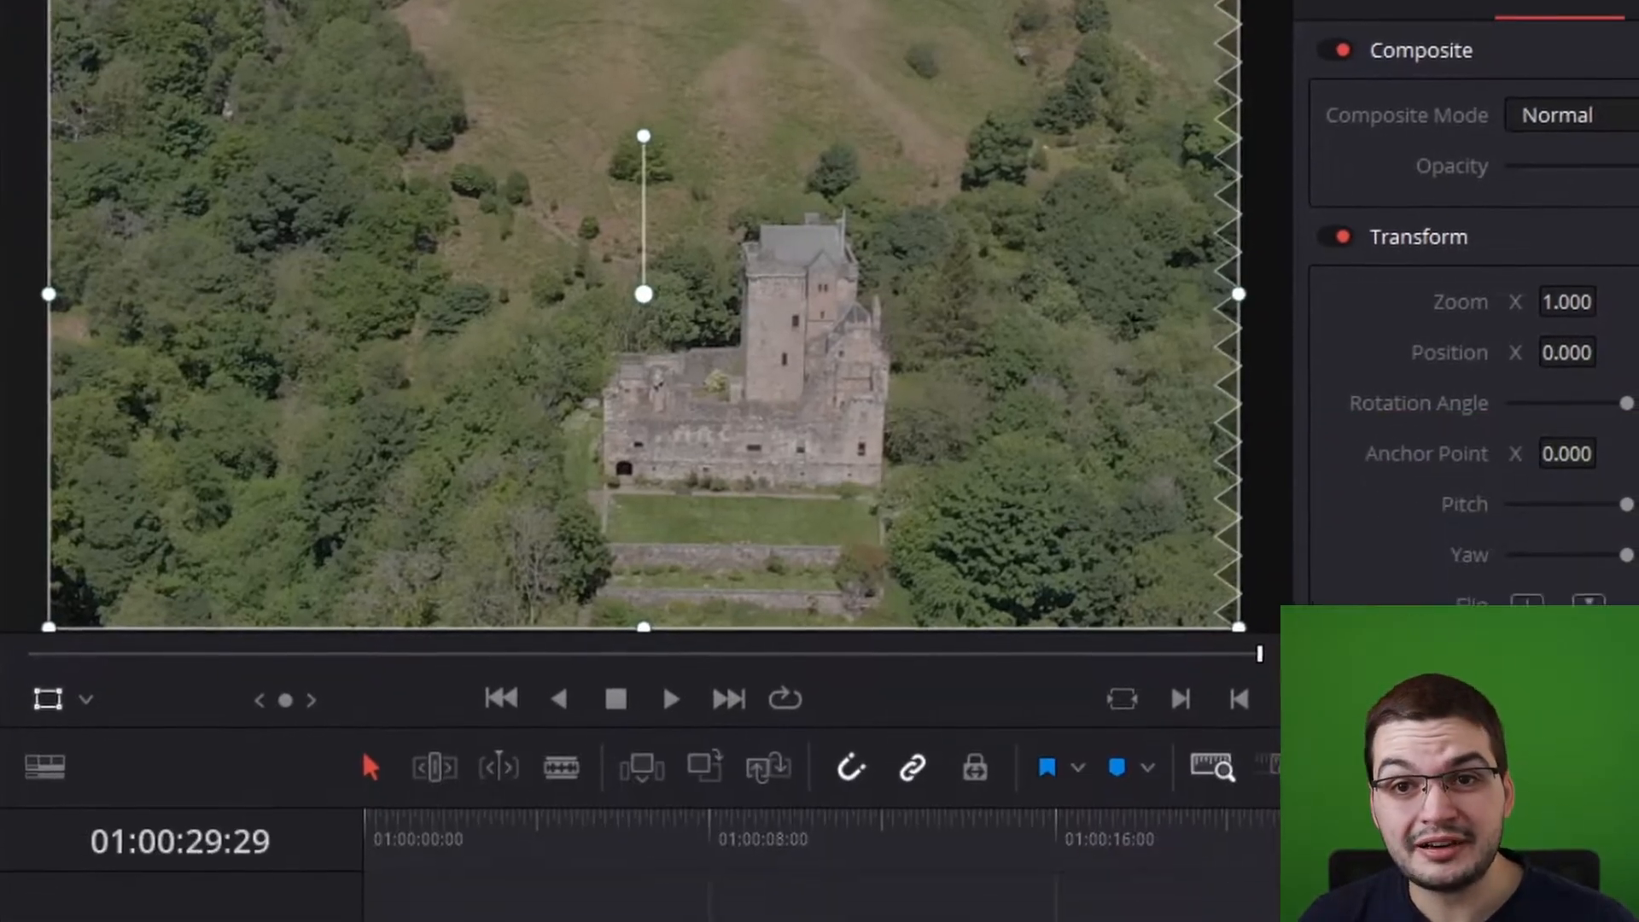
- Reverse the clip to -100% speed via Change Clip Speed with Ripple sequence enabled
right_click(502, 823)
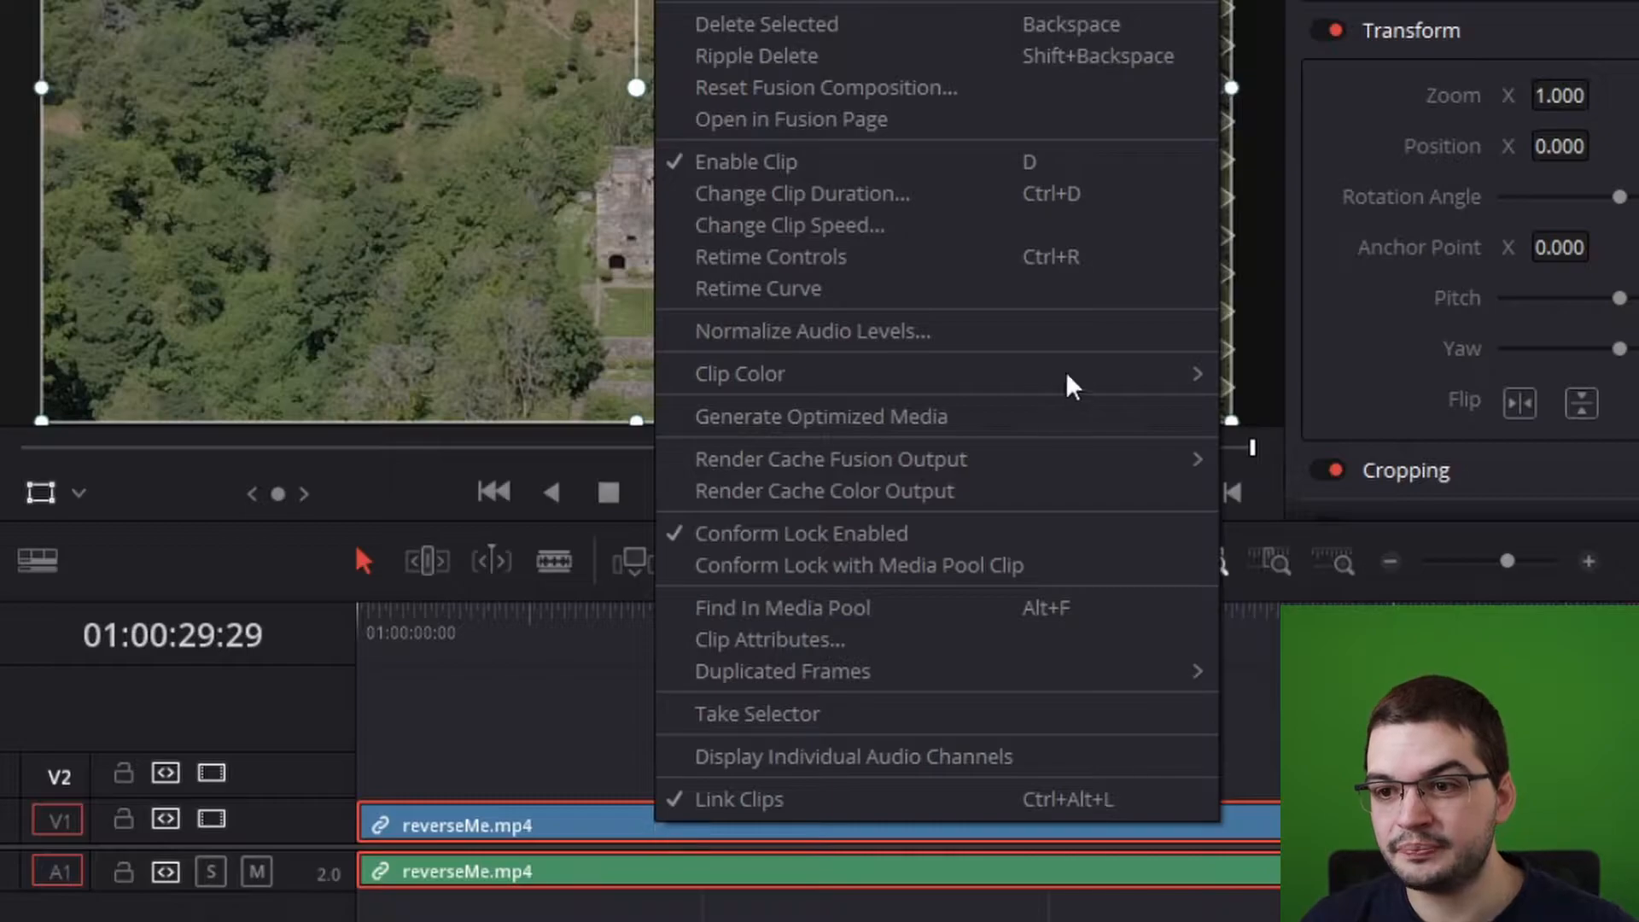
click(788, 225)
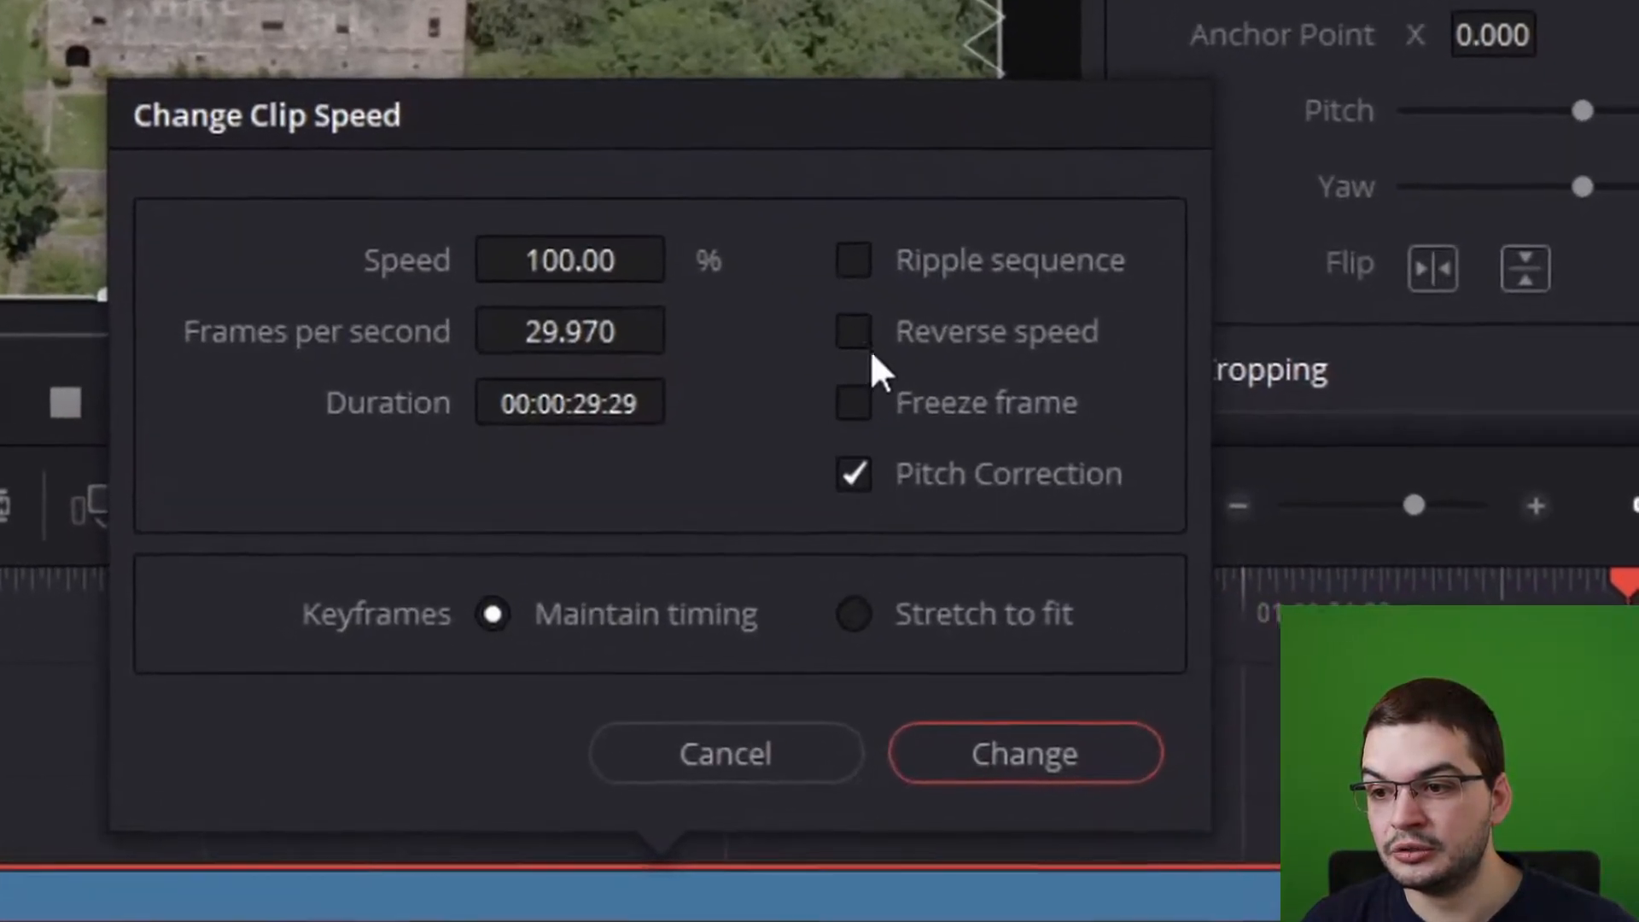
click(854, 329)
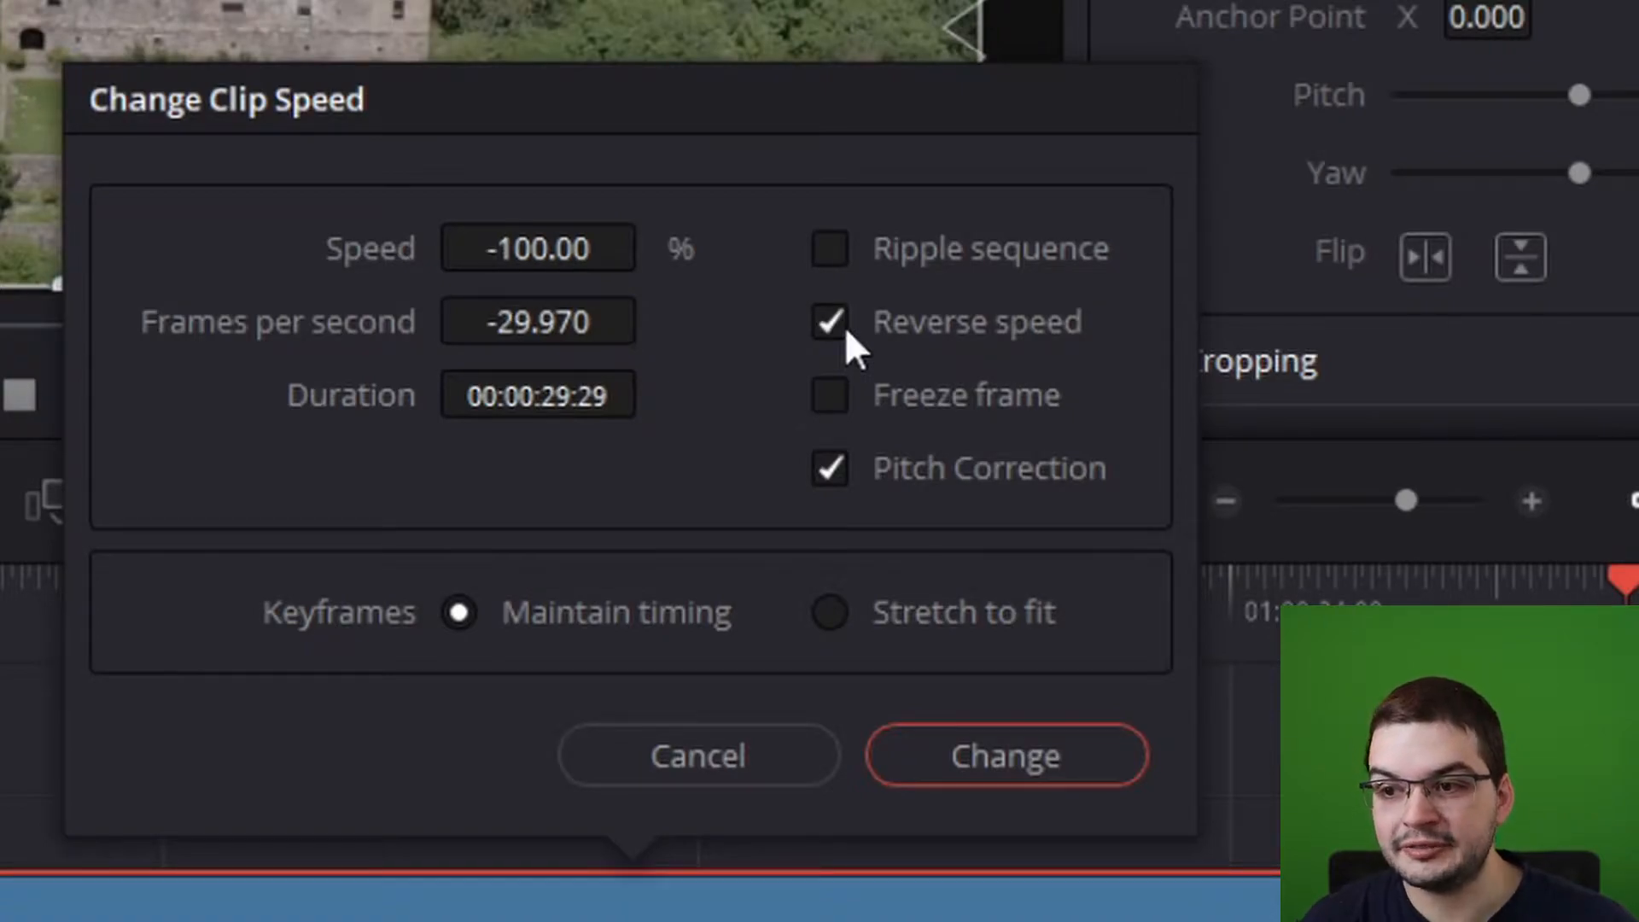
click(830, 248)
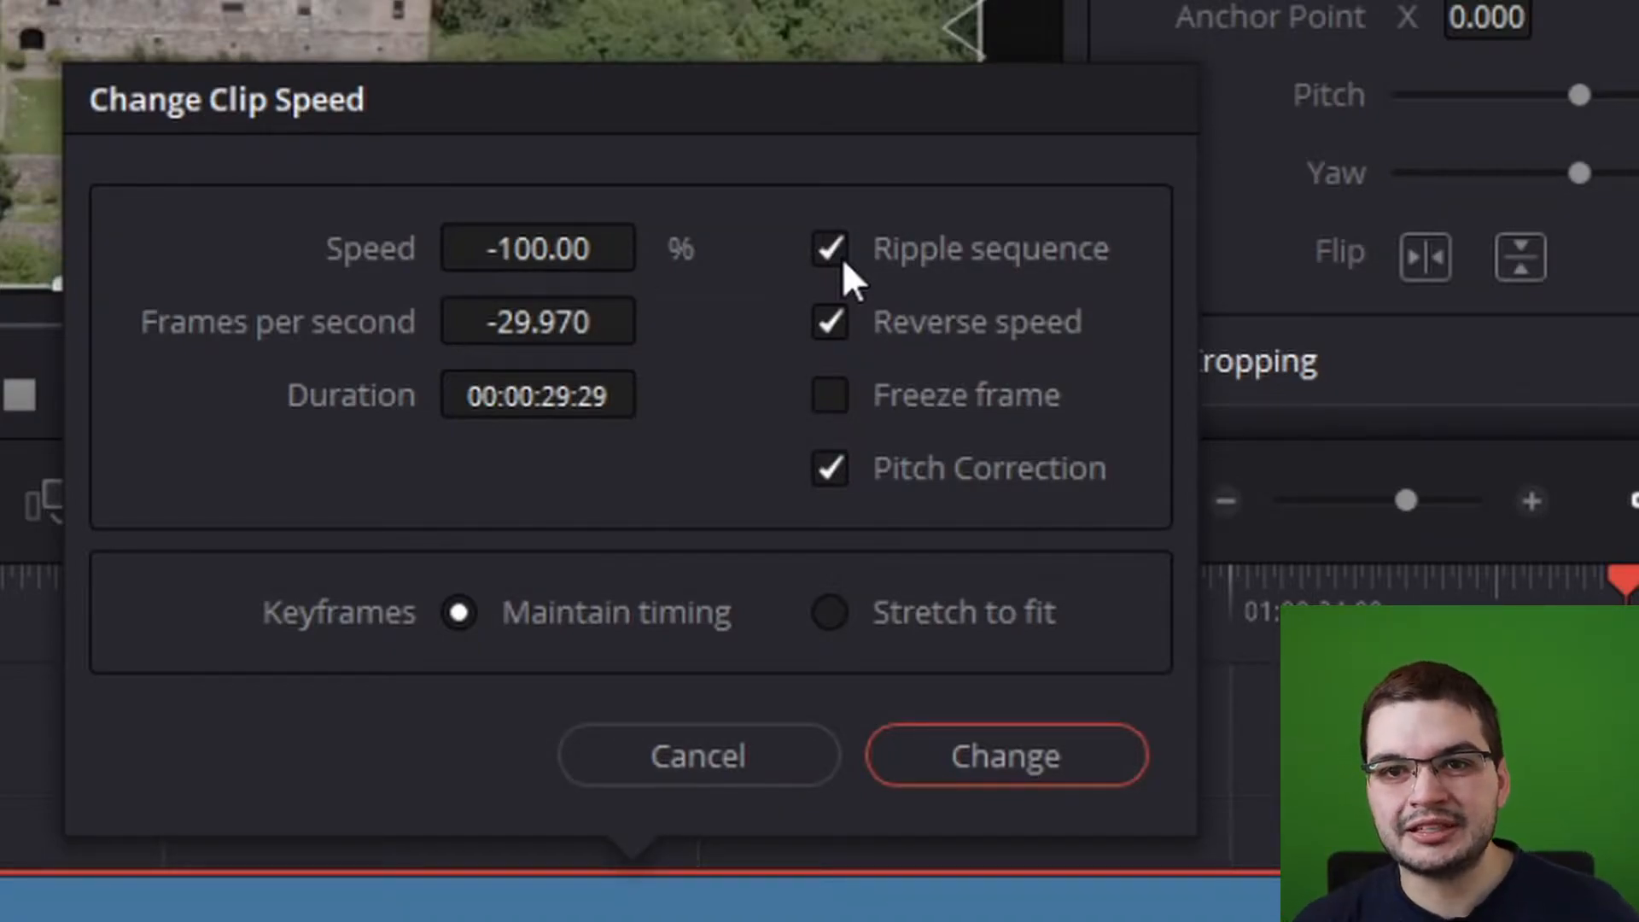
mouse_move(989, 728)
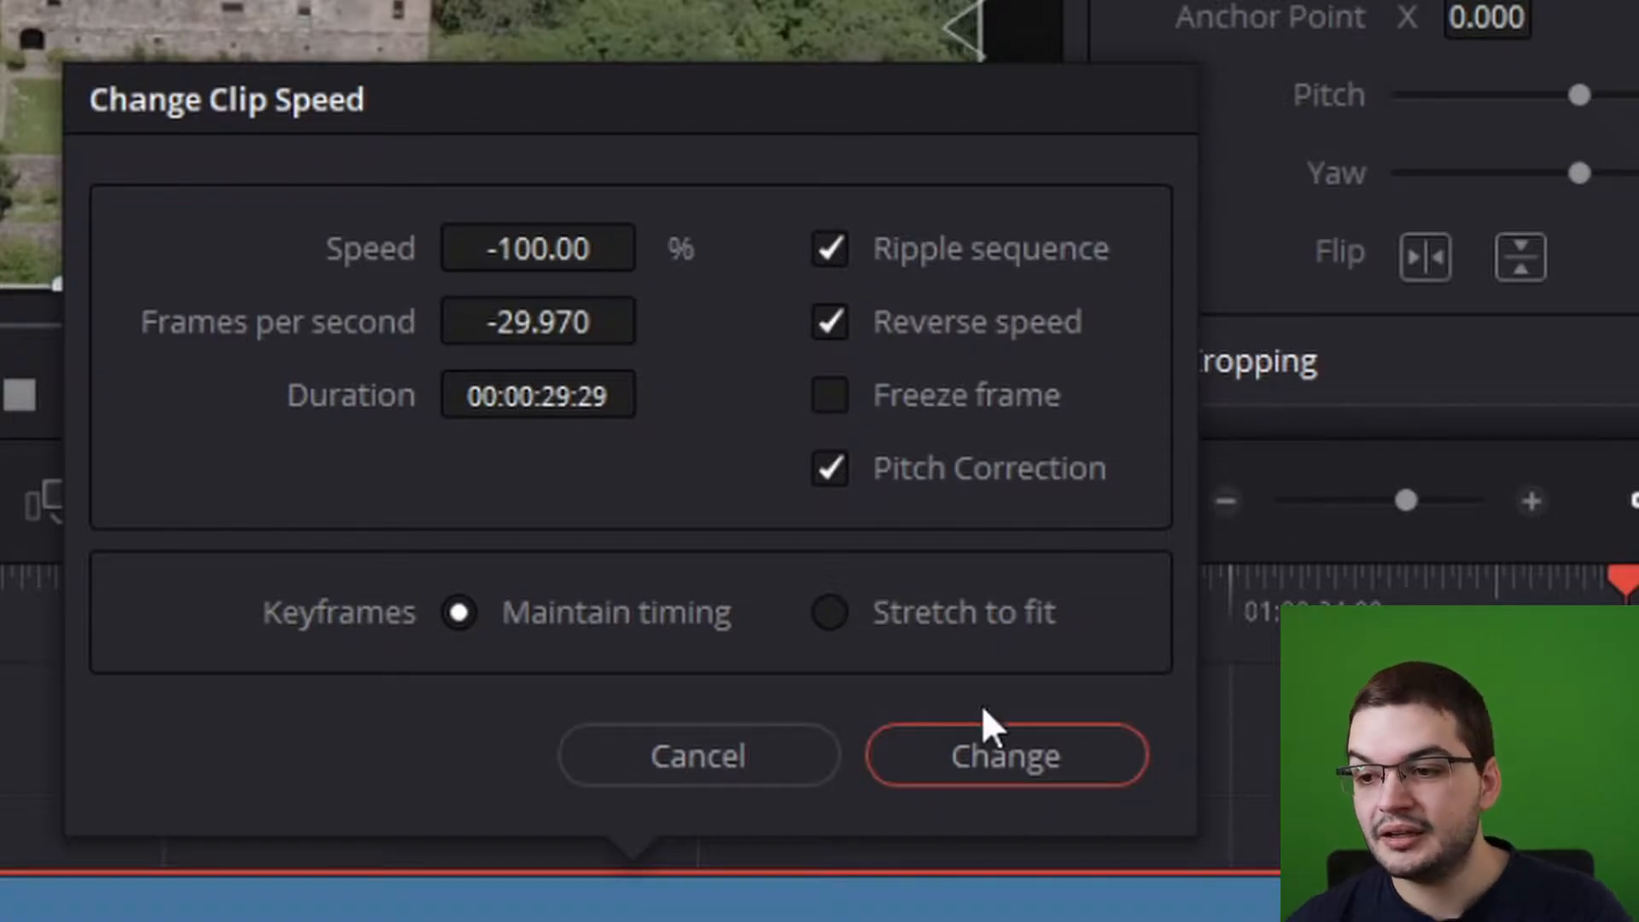
click(1004, 755)
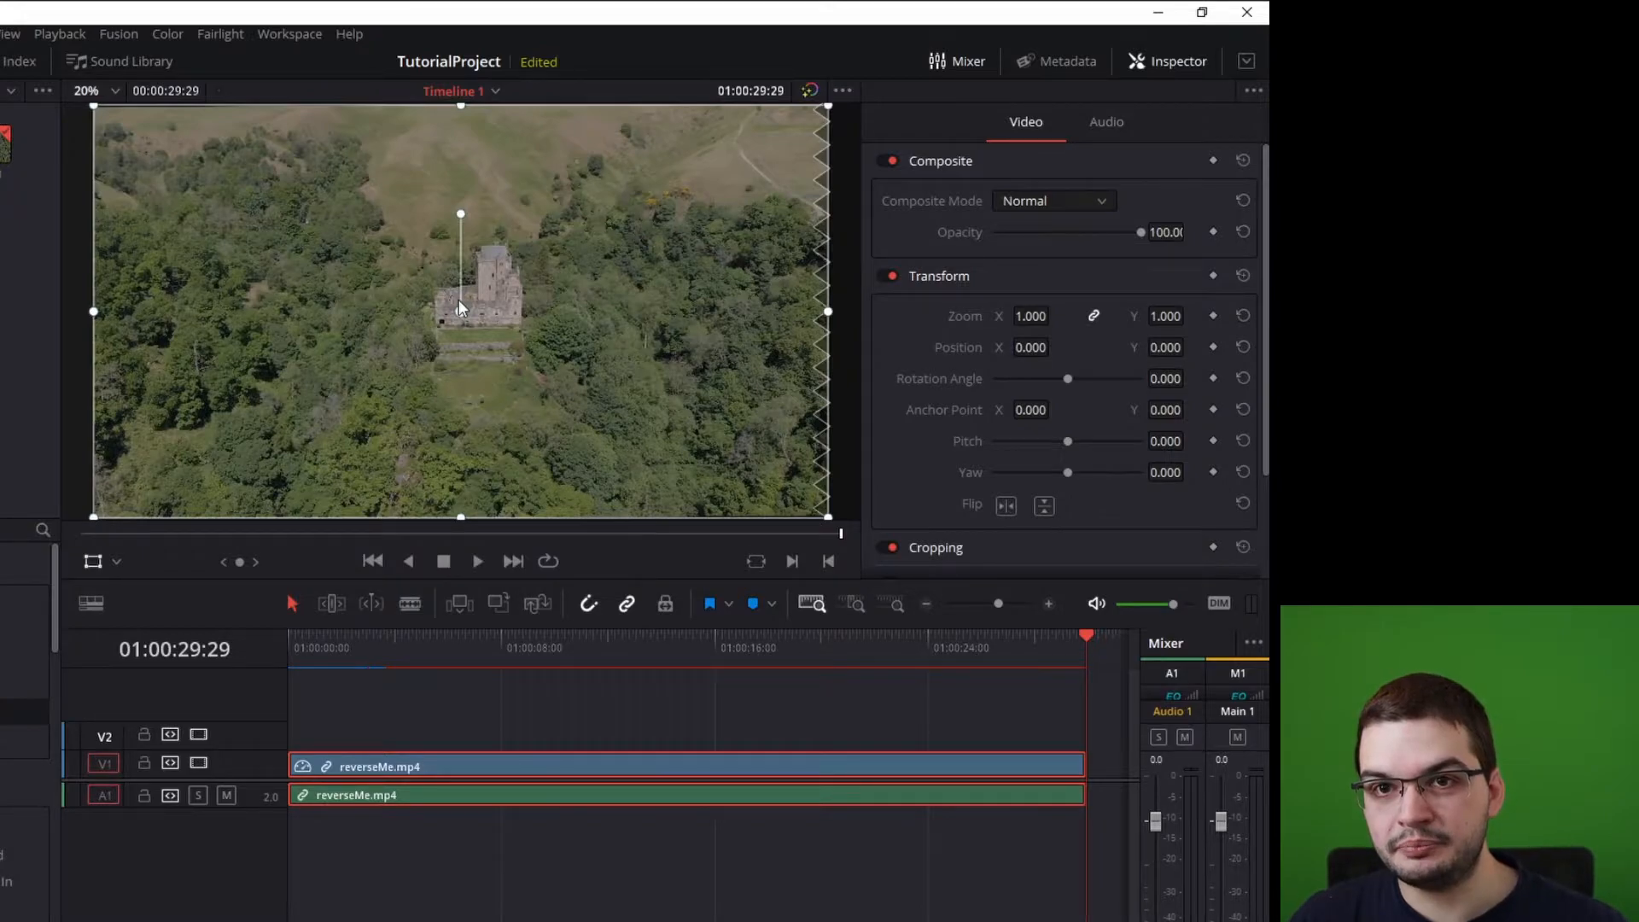
- Return the playhead to 01:00:00:00 at the start of the reversed clip
click(290, 635)
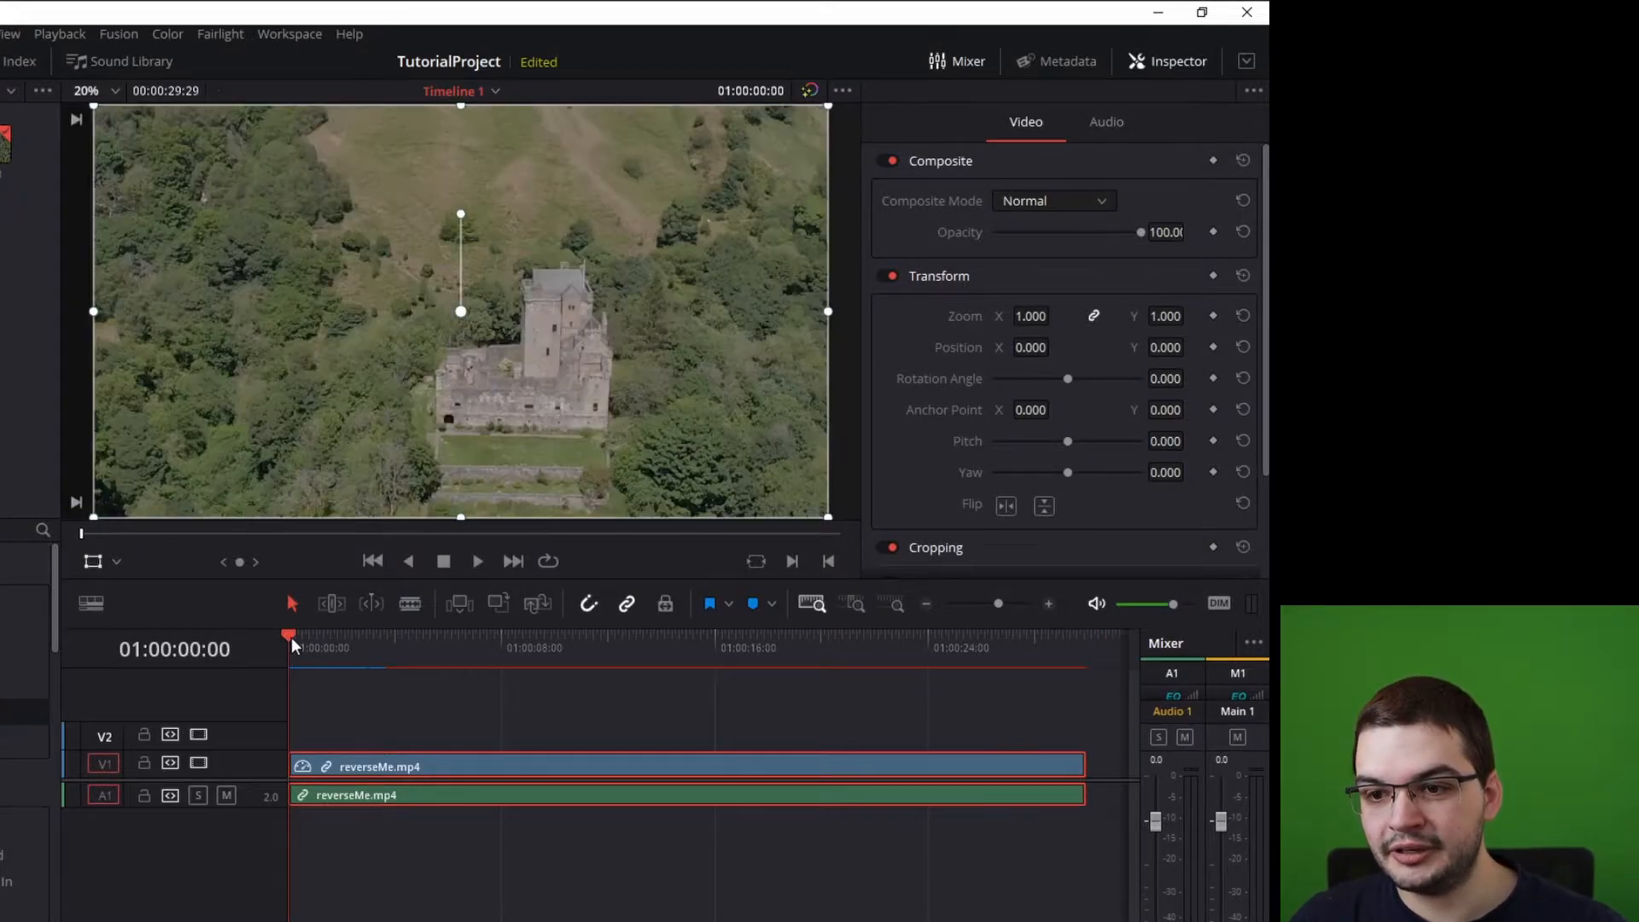